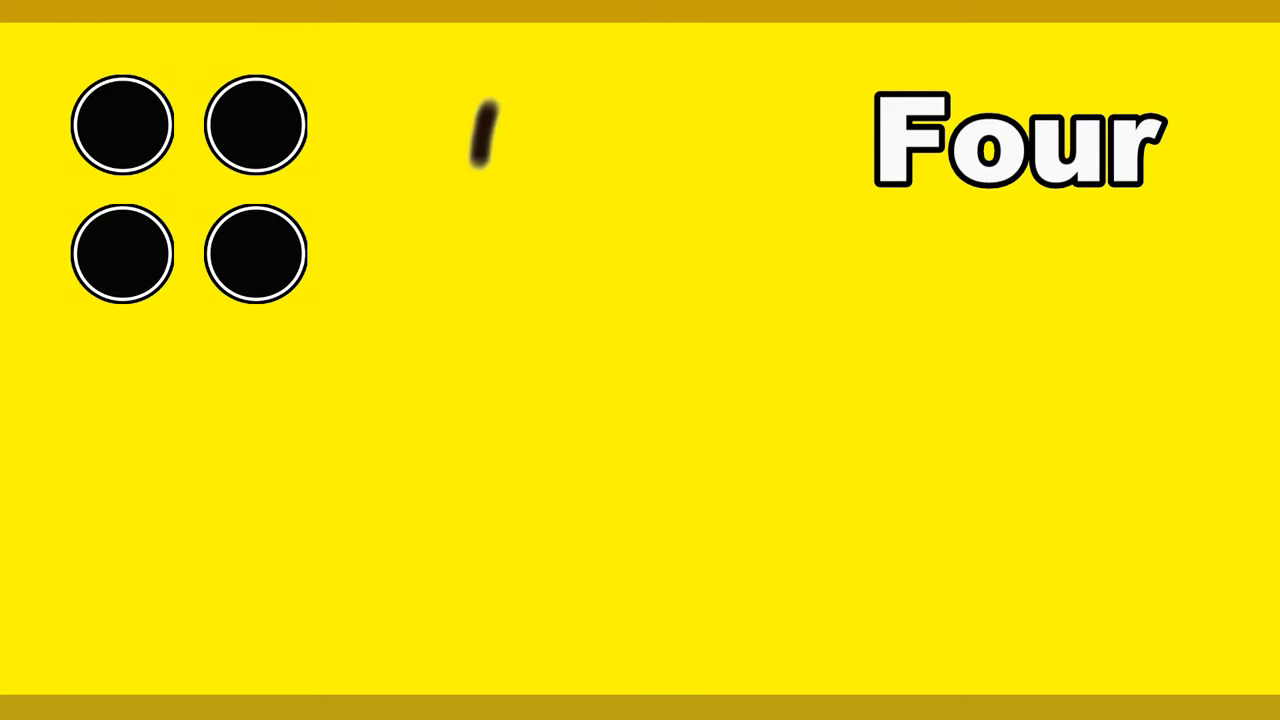
{"action": "left_click_drag", "start_coordinate": [484, 110], "coordinate": [720, 396]}
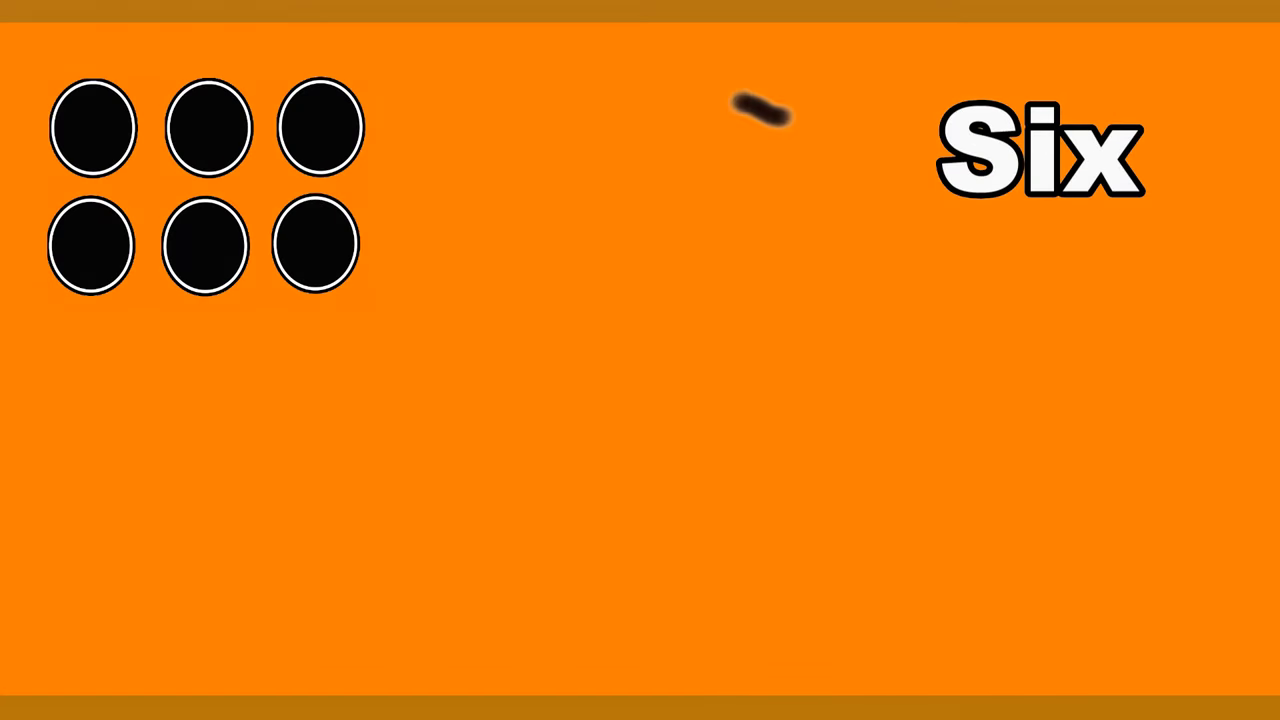
{"action": "left_click_drag", "start_coordinate": [770, 114], "coordinate": [616, 596]}
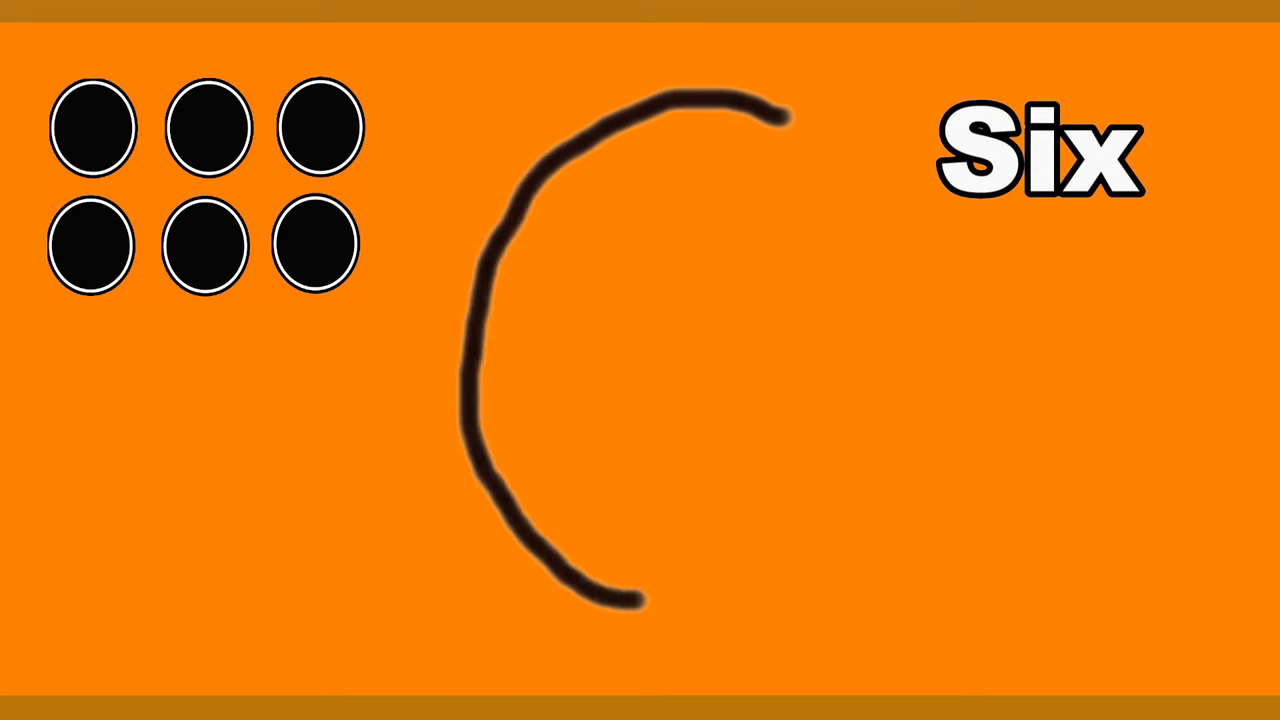